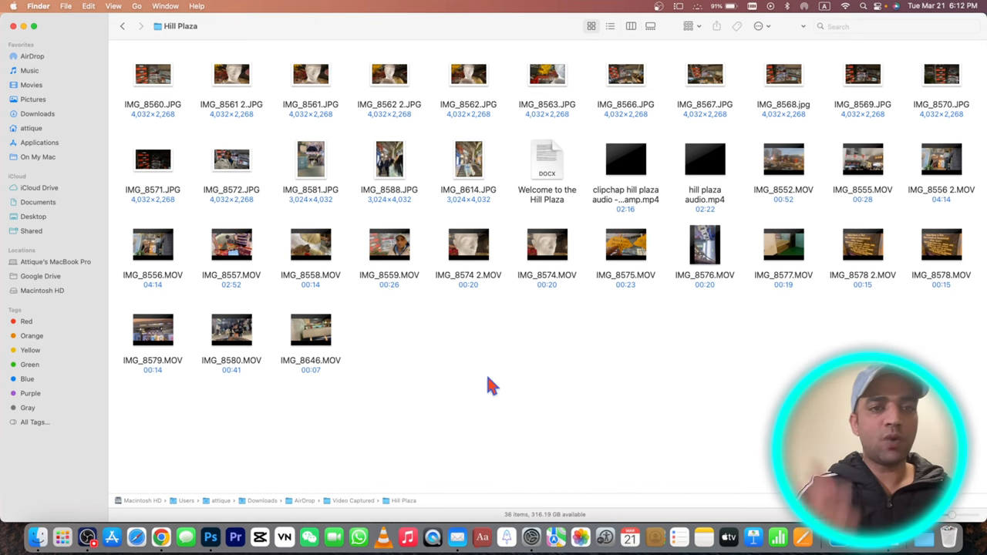
Step: Select the photo IMG_8560.JPG in the Hill Plaza folder
click(153, 74)
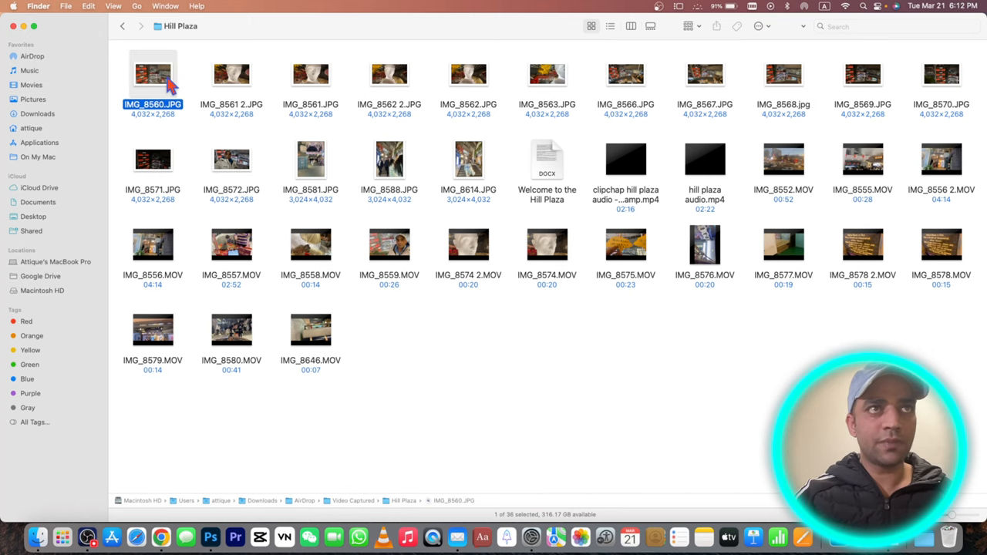
double_click(153, 74)
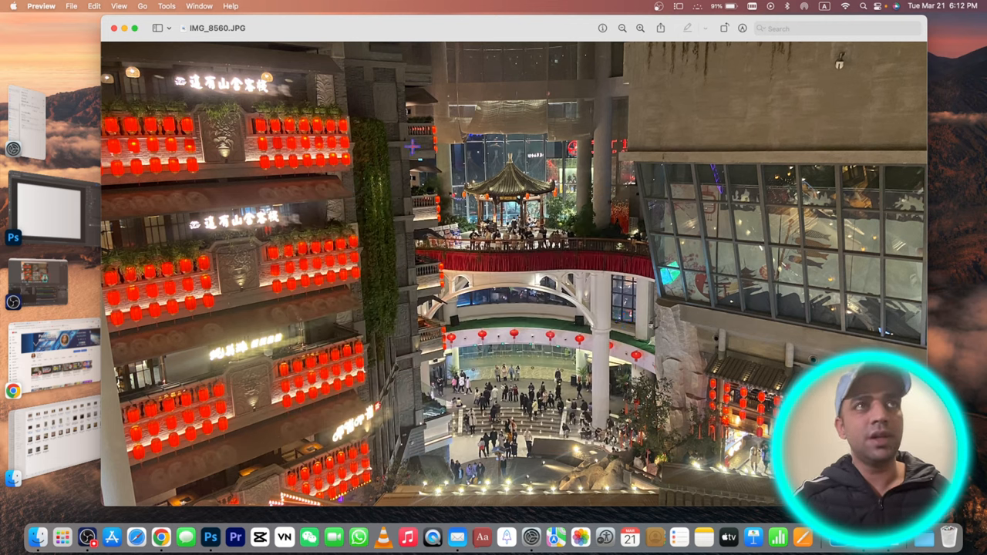
click(113, 28)
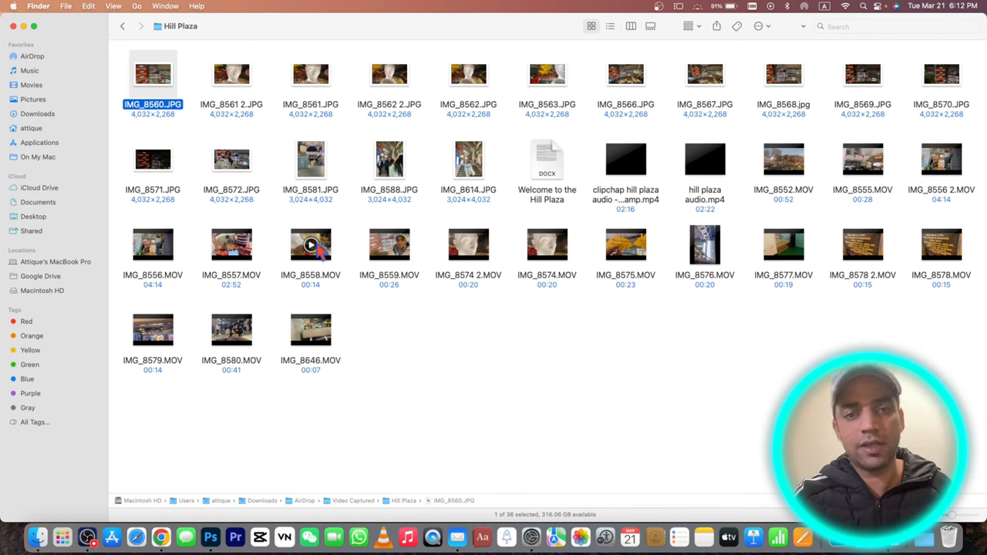
mouse_move(407, 347)
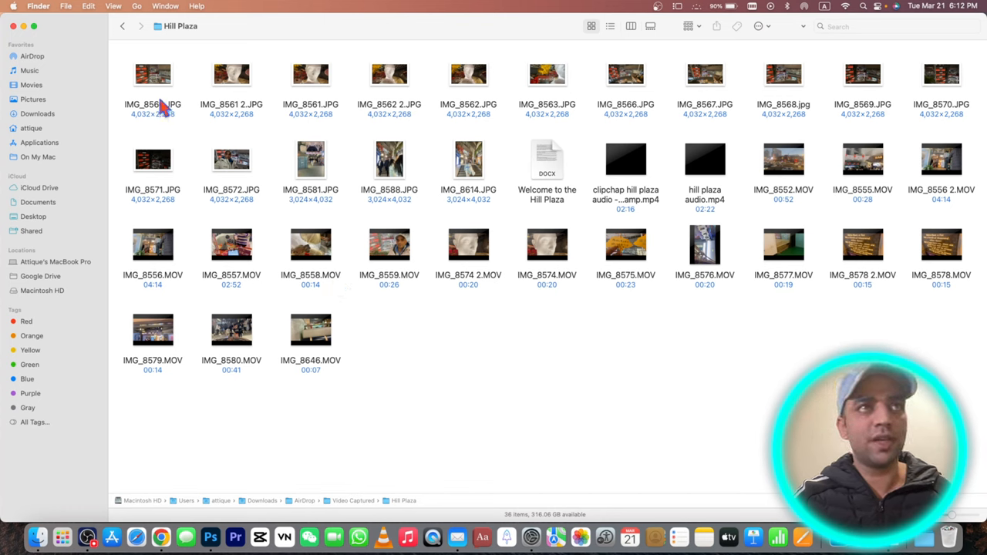
Step: Reselect IMG_8560.JPG and show it in Quick Look with the space bar
click(152, 74)
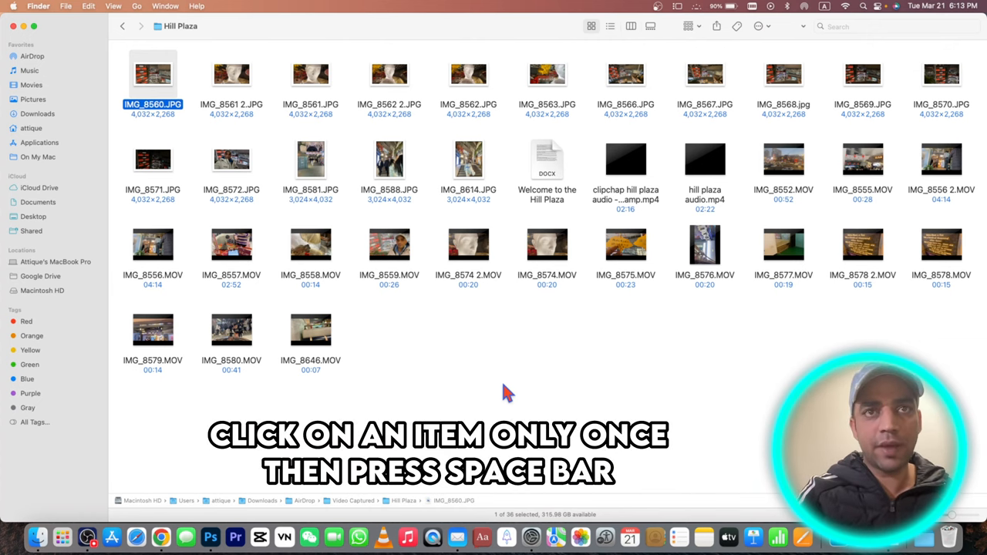
key(space)
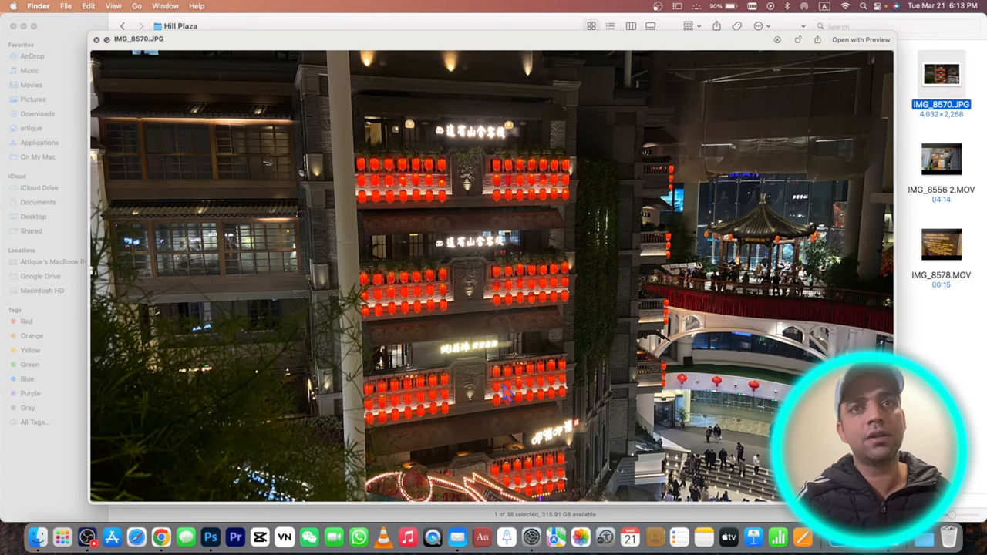
Step: Step through the Hill Plaza photos, close Quick Look and go back to Video Captured
click(941, 245)
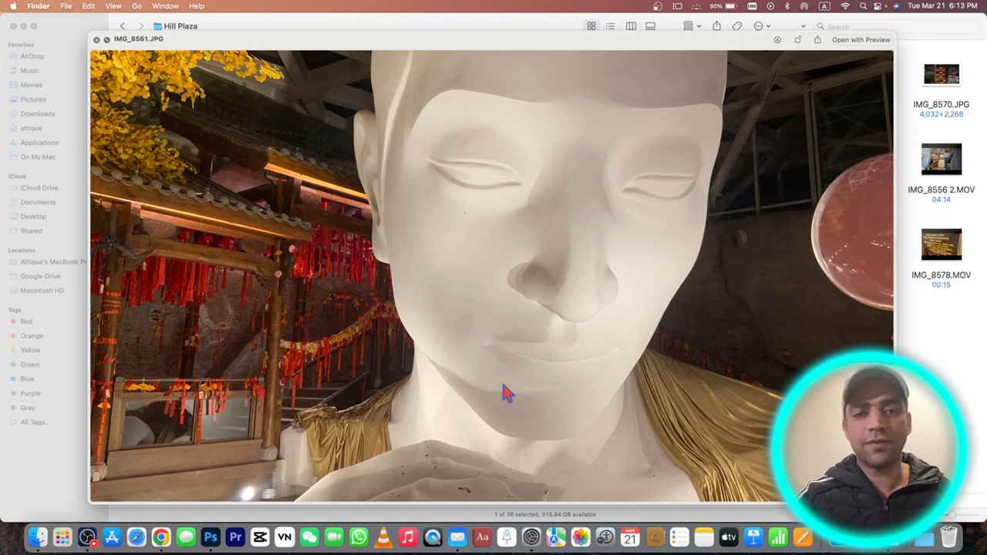
click(122, 24)
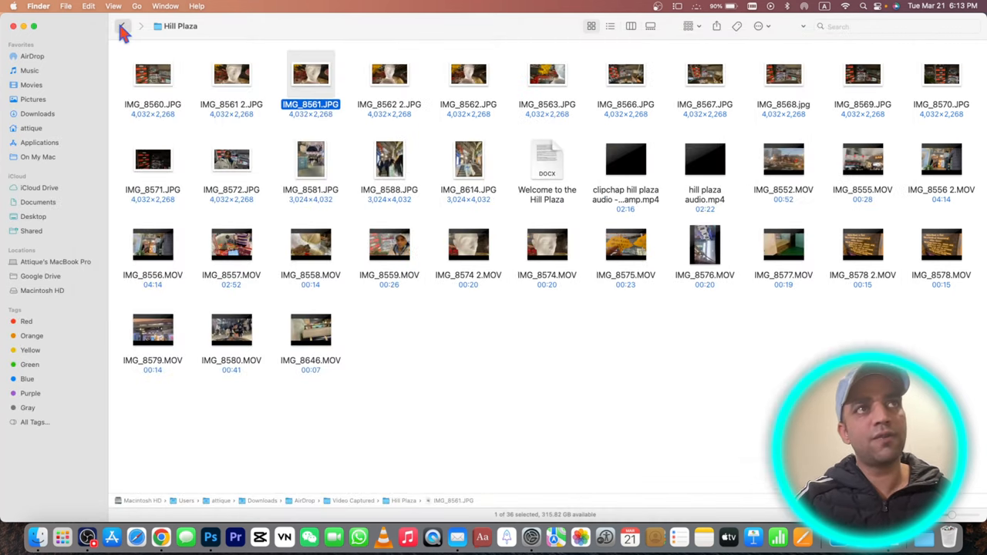
click(123, 25)
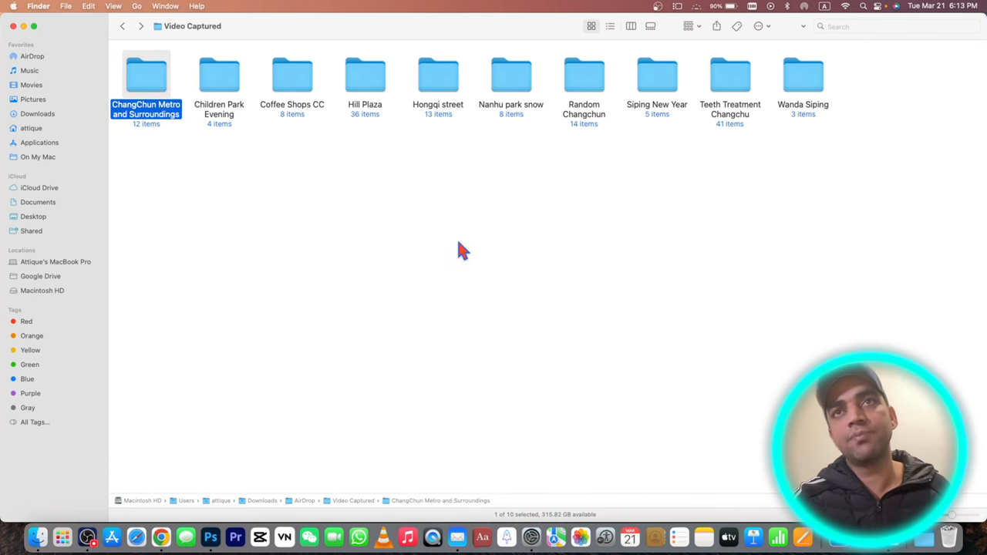